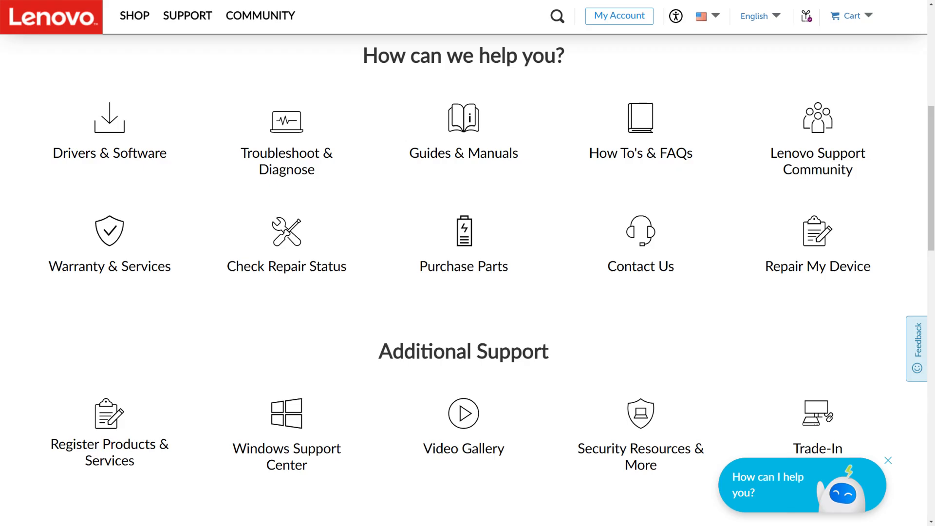
# Step: Start the P52 chat and ask for the warranty type and coverage introduction
pyautogui.click(802, 484)
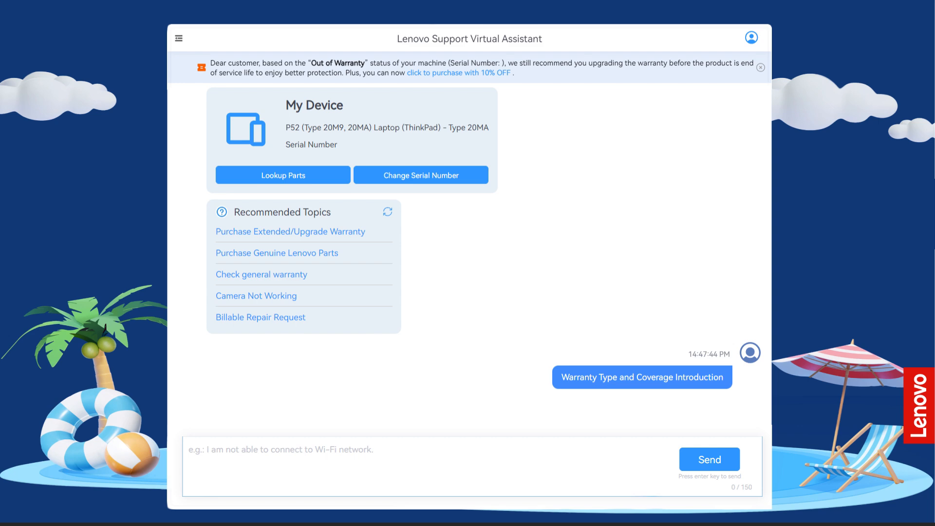
# Step: Request 'Check general warranty' and confirm the proposed serial number with 'Yes'
pyautogui.click(642, 377)
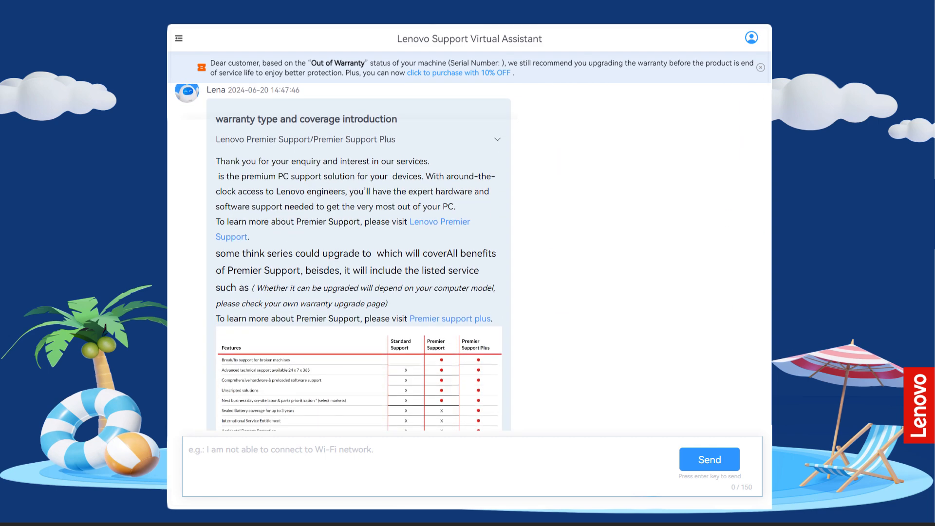
pyautogui.scroll(-3)
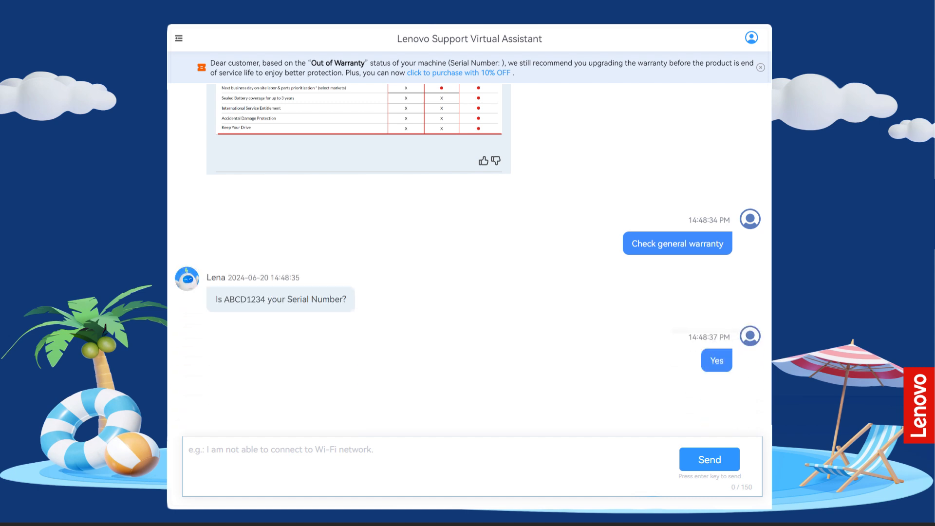
# Step: Show the Out of Warranty status card and scroll to the 10% OFF coupon
pyautogui.click(715, 360)
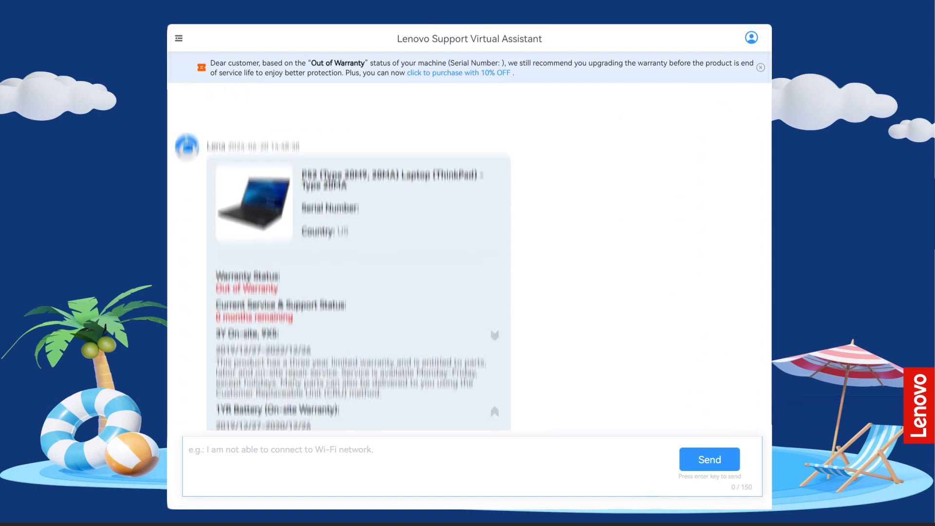
pyautogui.scroll(-3)
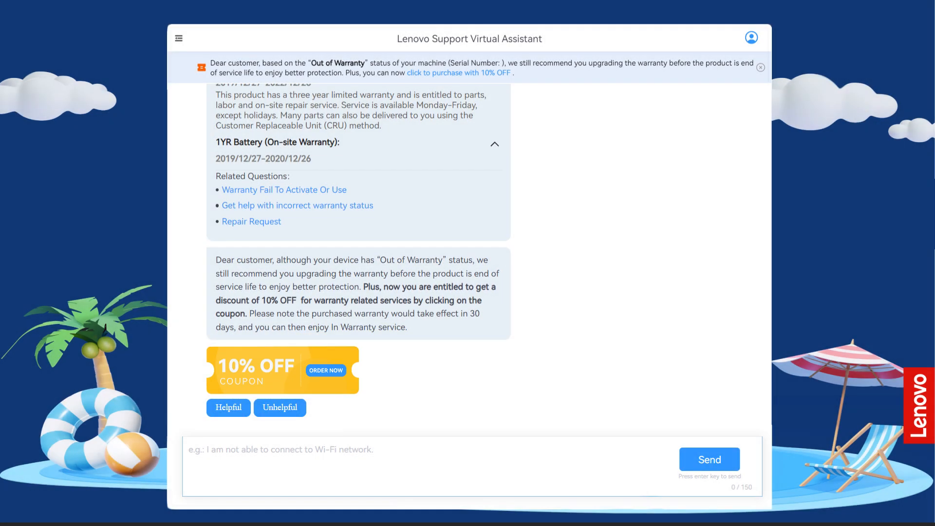
# Step: Order the 10% OFF upgrade and review Smart Performance, Smart Lock and Live Assistant prices
pyautogui.click(326, 370)
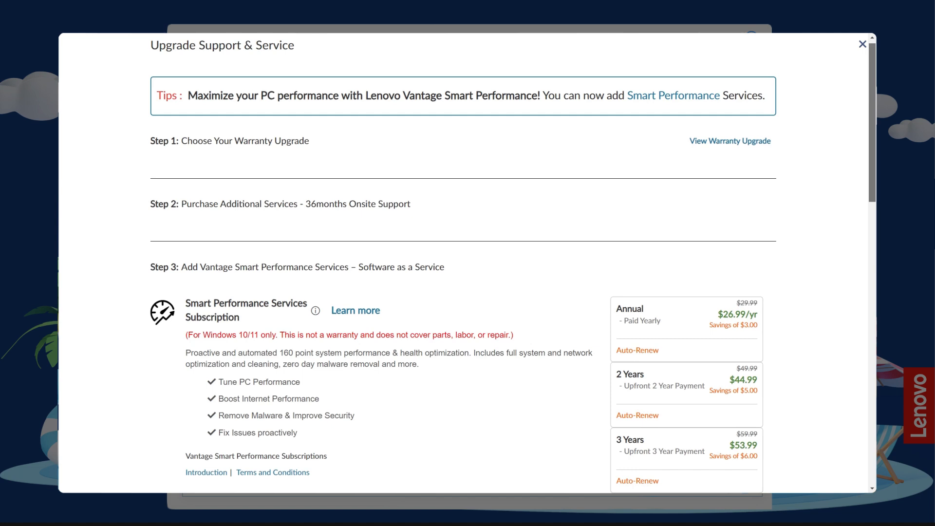
pyautogui.scroll(-3)
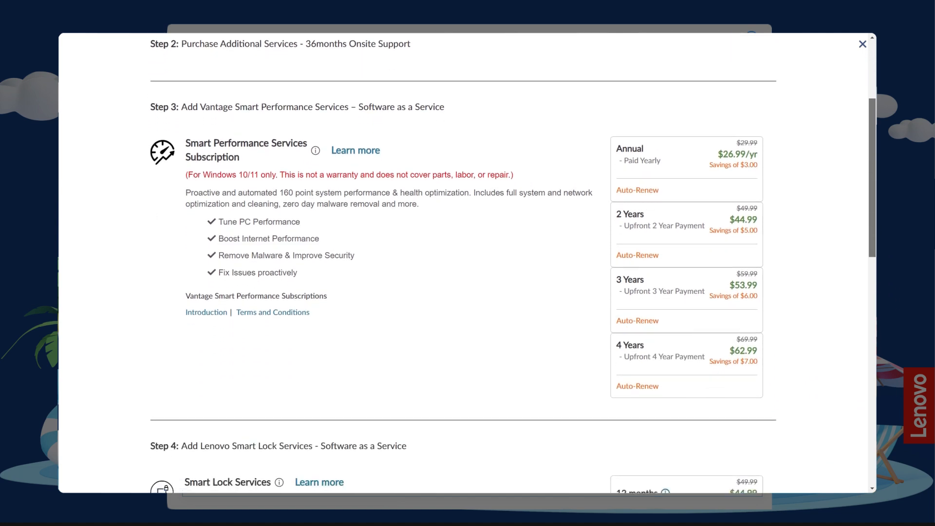
pyautogui.scroll(-3)
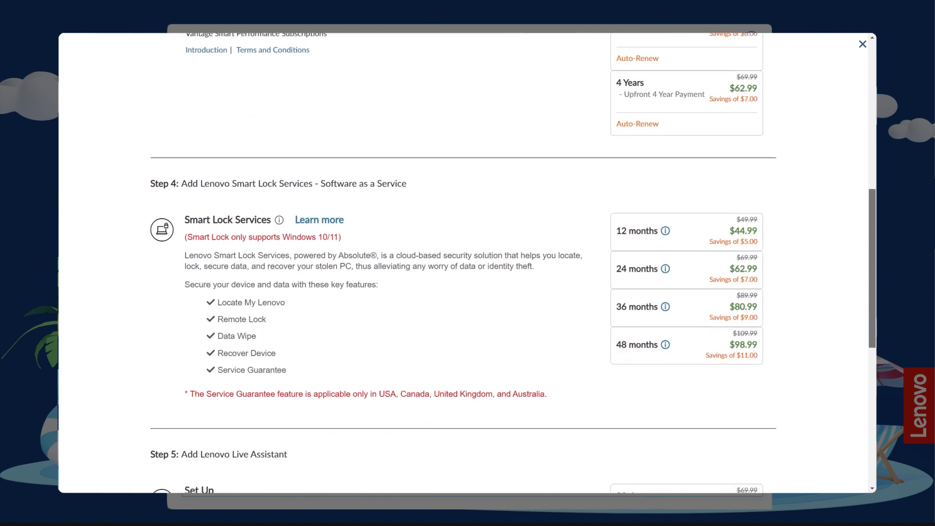
pyautogui.scroll(-3)
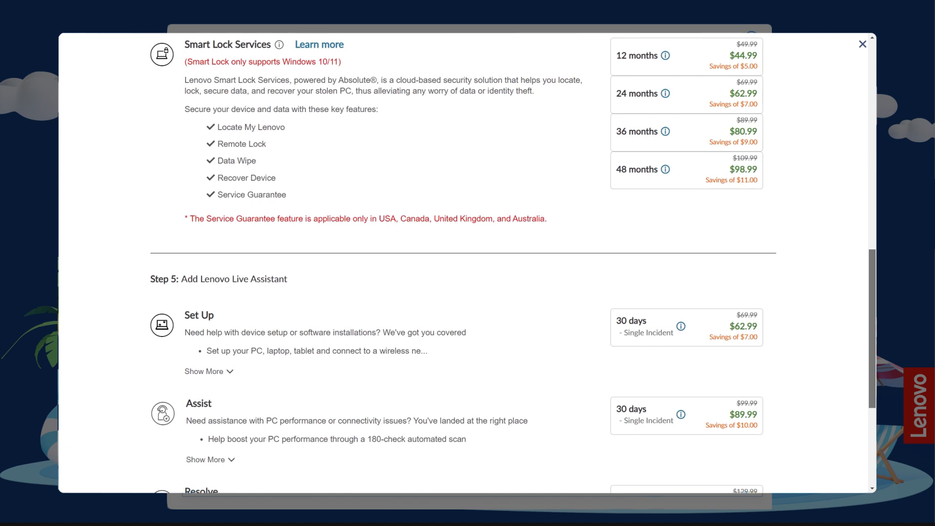
pyautogui.scroll(-3)
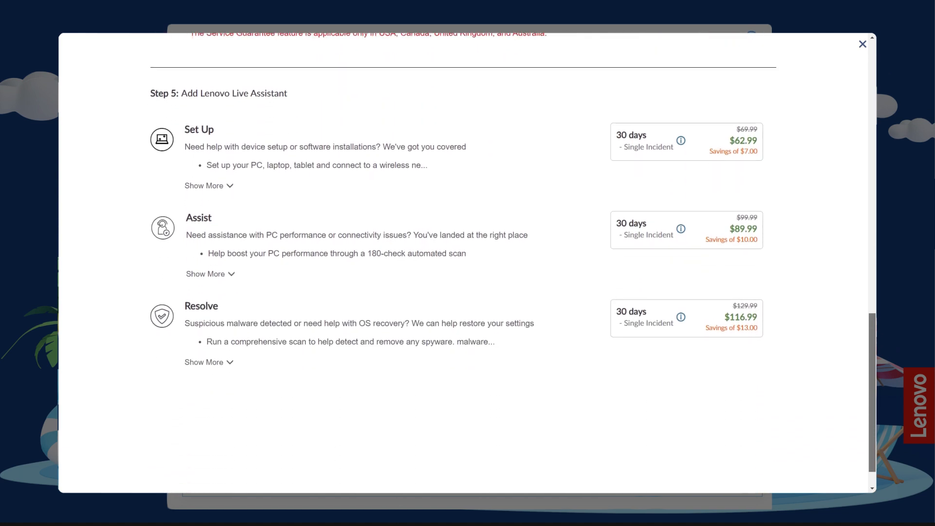
pyautogui.scroll(3)
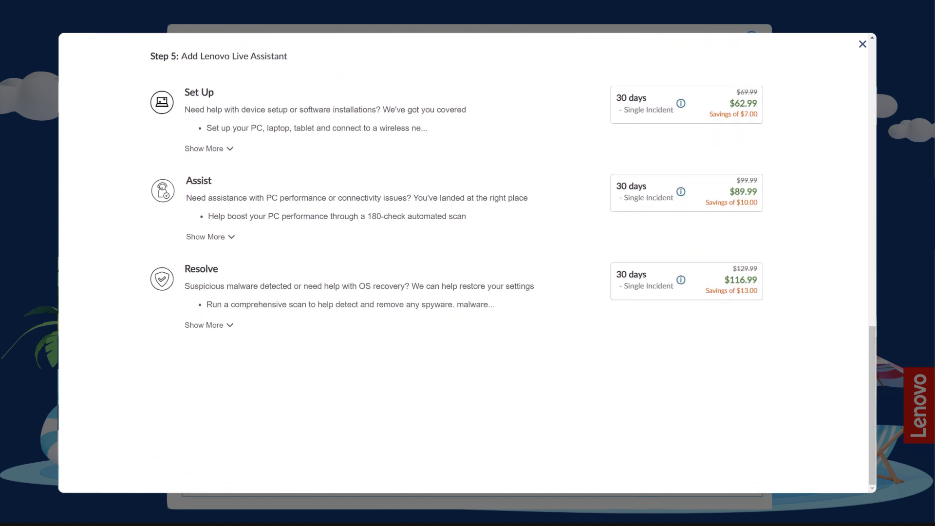